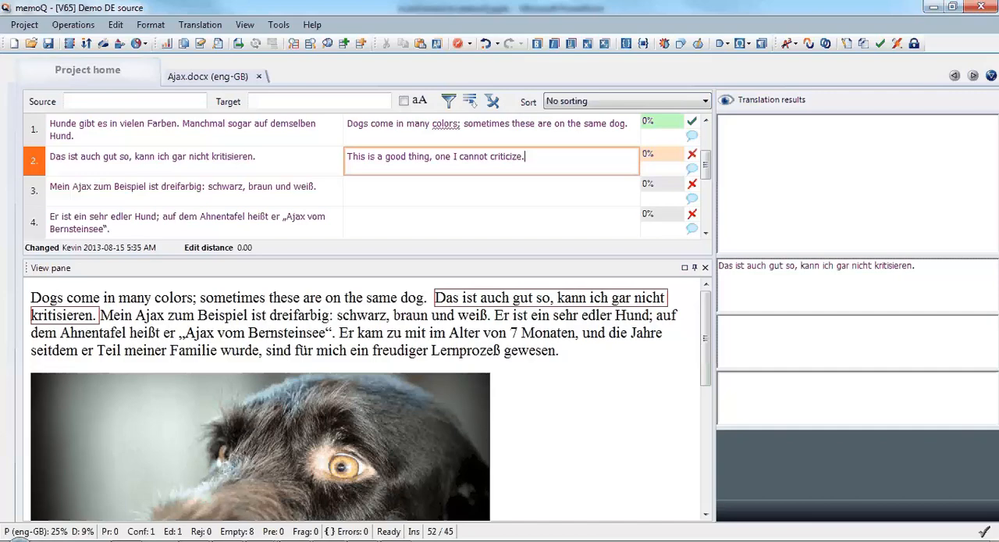
Bring up the Translation menu to reach the AutoCorrect command
{"action": "left_click", "coordinate": [199, 25]}
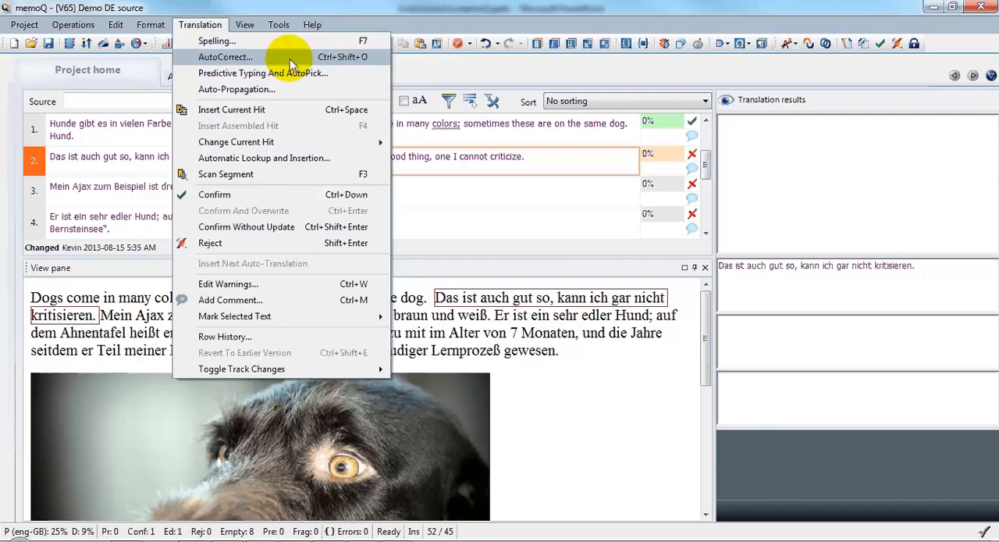
Enable the KSL autocorrect addenda and Special English lists in AutoCorrect settings
{"action": "left_click", "coordinate": [225, 56]}
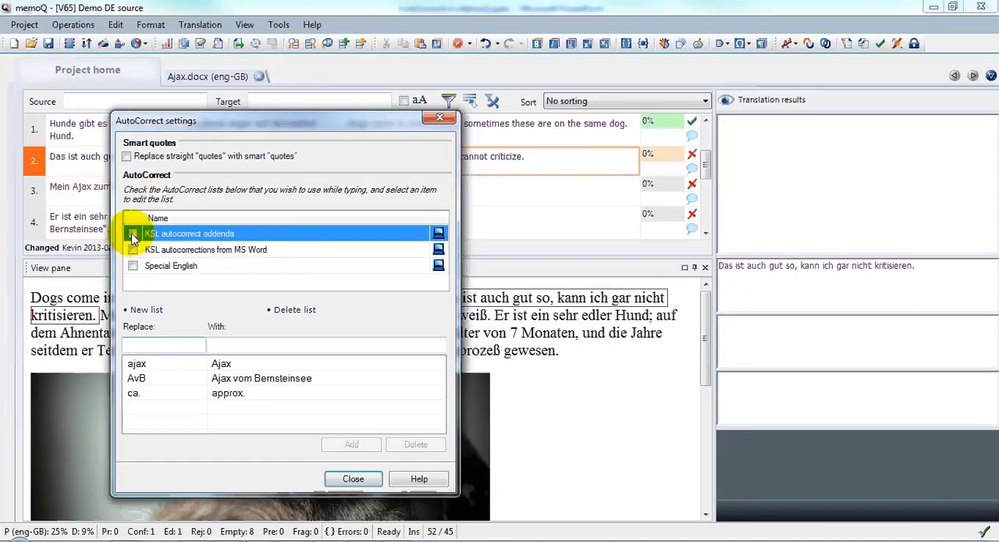
{"action": "left_click", "coordinate": [133, 233]}
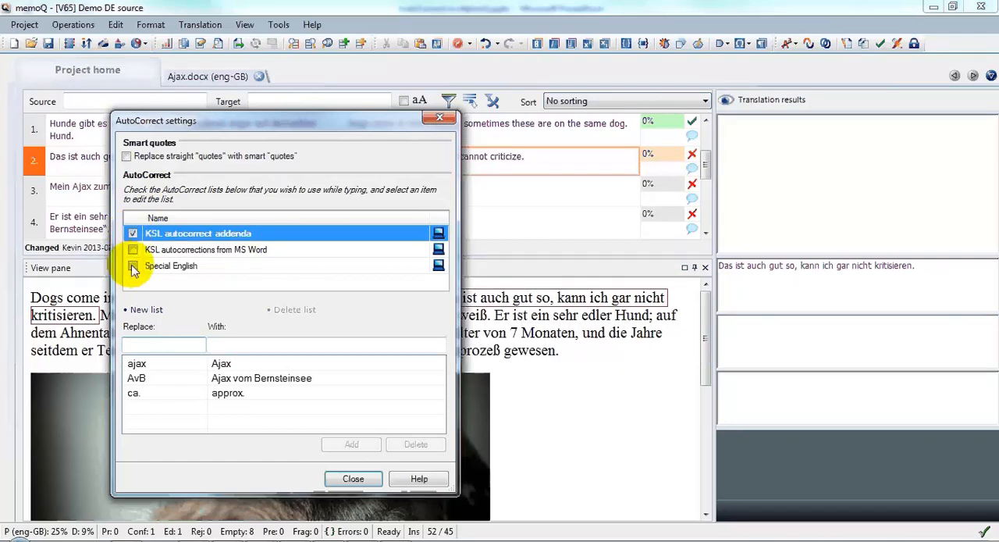
{"action": "left_click", "coordinate": [172, 265]}
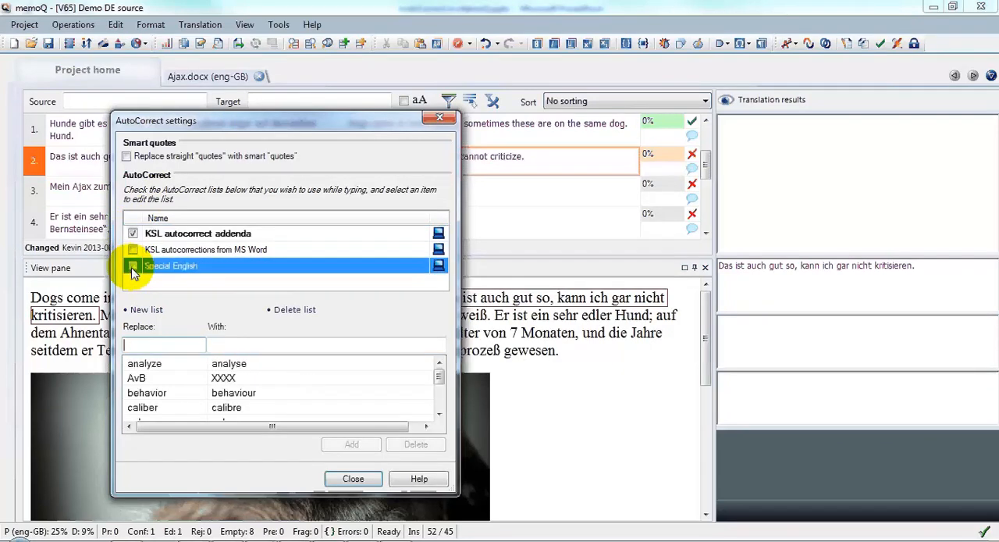
{"action": "left_click", "coordinate": [133, 265]}
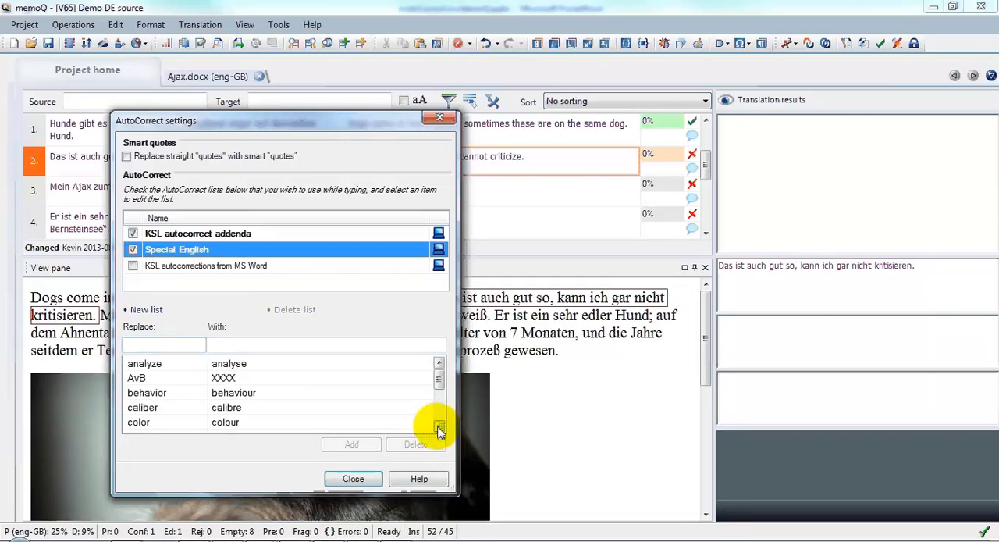
Browse the Special English British-spelling entries, then view the KSL addenda entries
{"action": "left_click", "coordinate": [164, 345]}
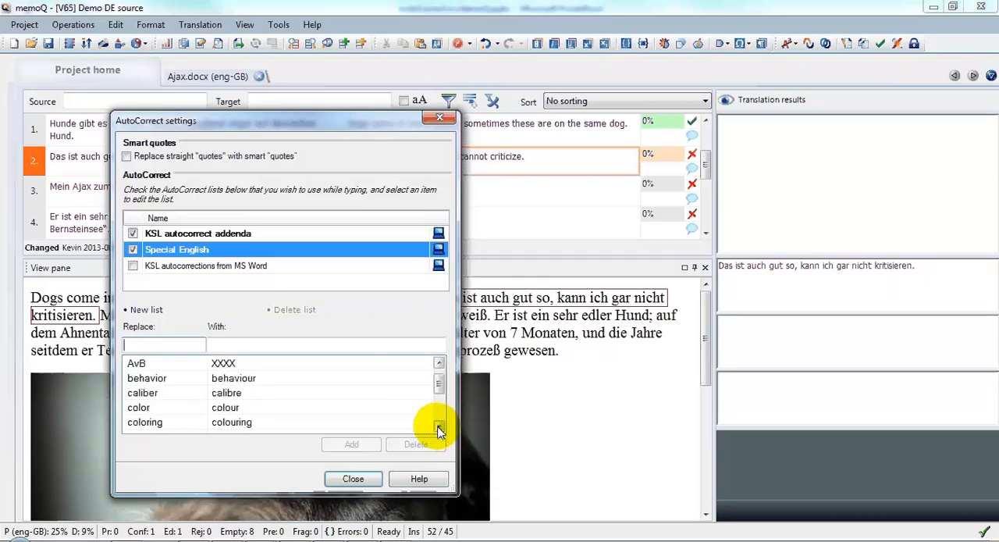
{"action": "left_click", "coordinate": [438, 429]}
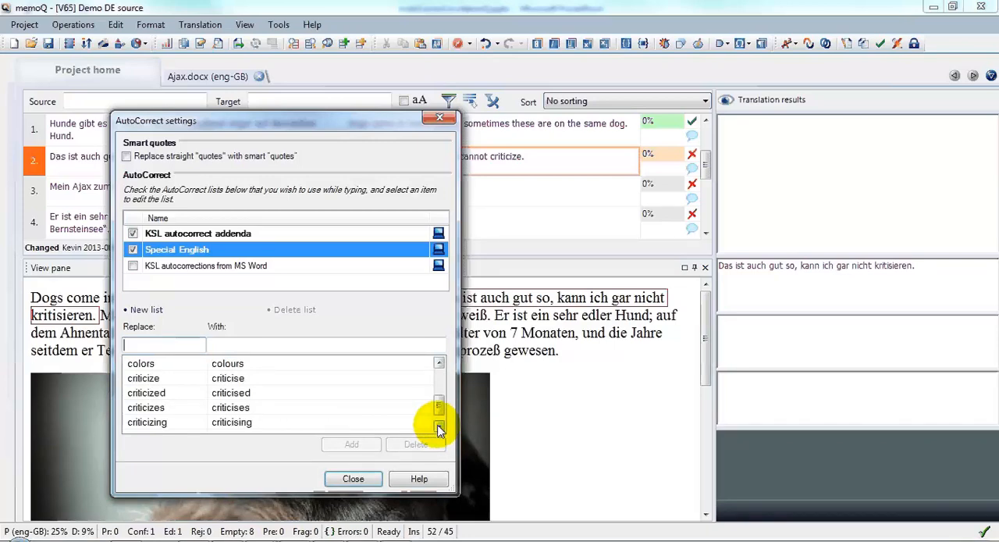
{"action": "left_click", "coordinate": [437, 428]}
{"action": "type", "text": "AvB"}
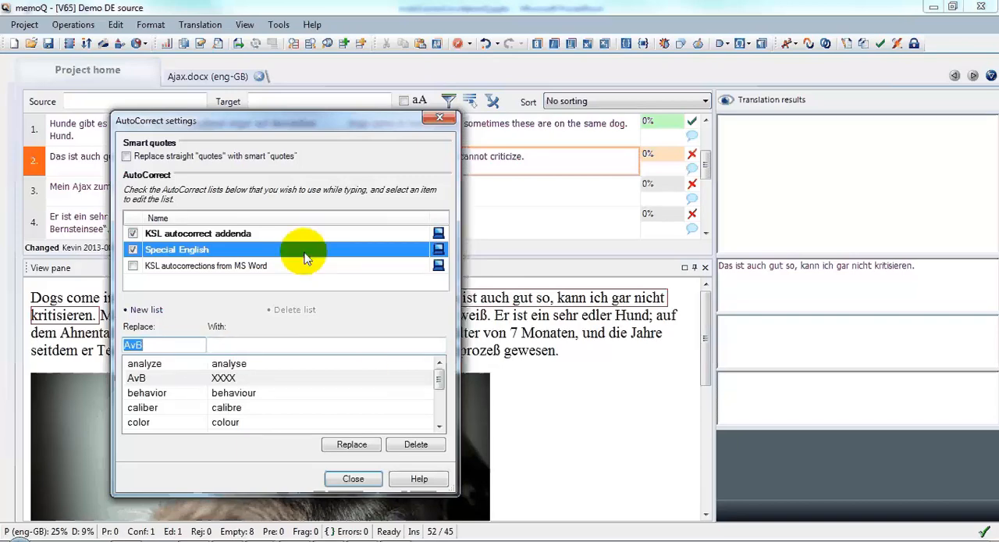
{"action": "left_click", "coordinate": [197, 233]}
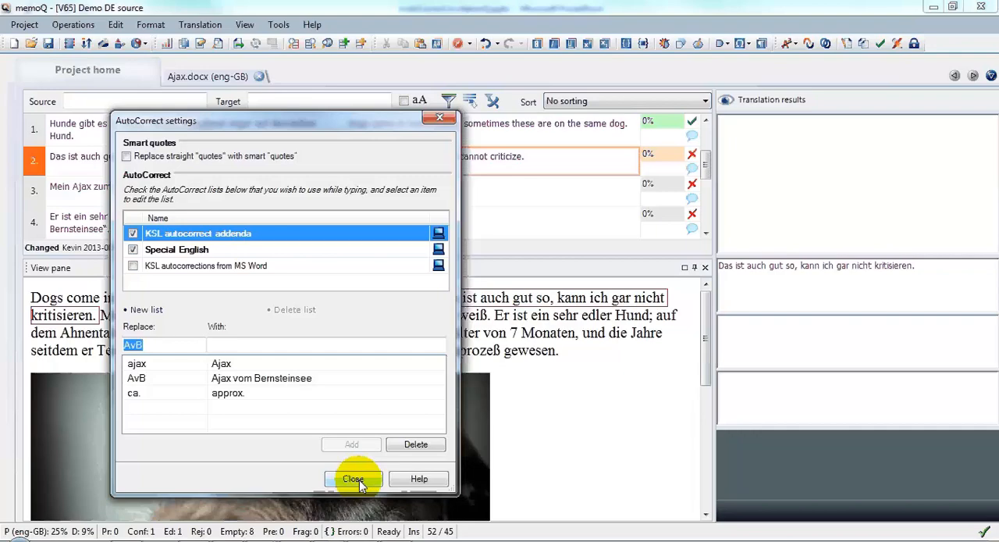
Close the AutoCorrect settings so segment 2 shows the British spelling 'criticise'
{"action": "left_click", "coordinate": [352, 478]}
{"action": "type", "text": "s"}
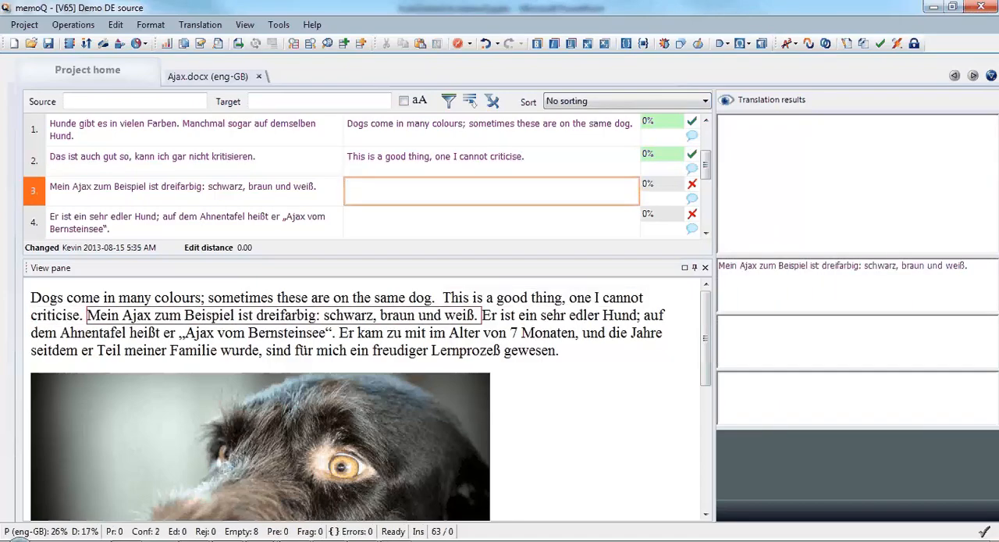
Translate segment 3 as 'My Ajax, for example, has three colors', auto-corrected to 'colours'
{"action": "type", "text": "My ajax"}
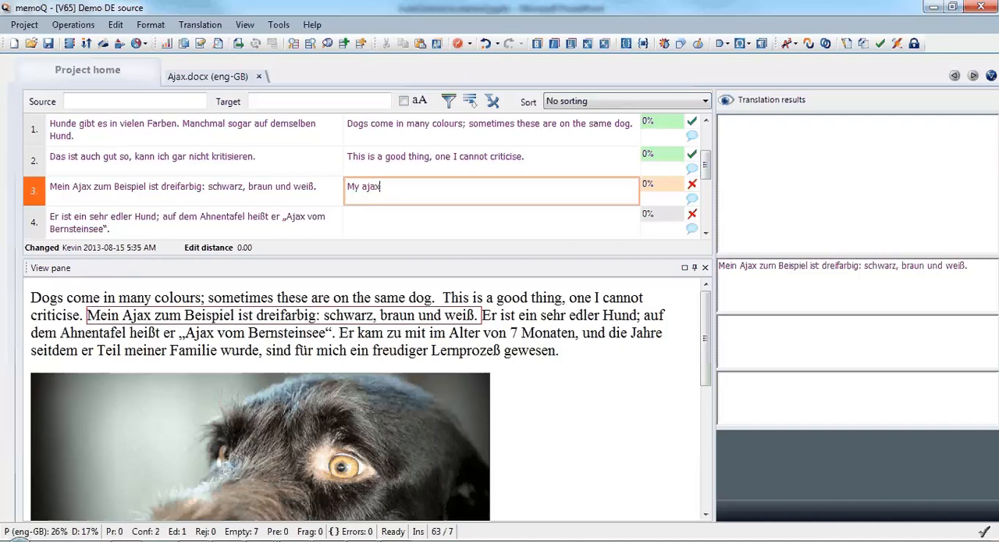
{"action": "type", "text": "Ajax"}
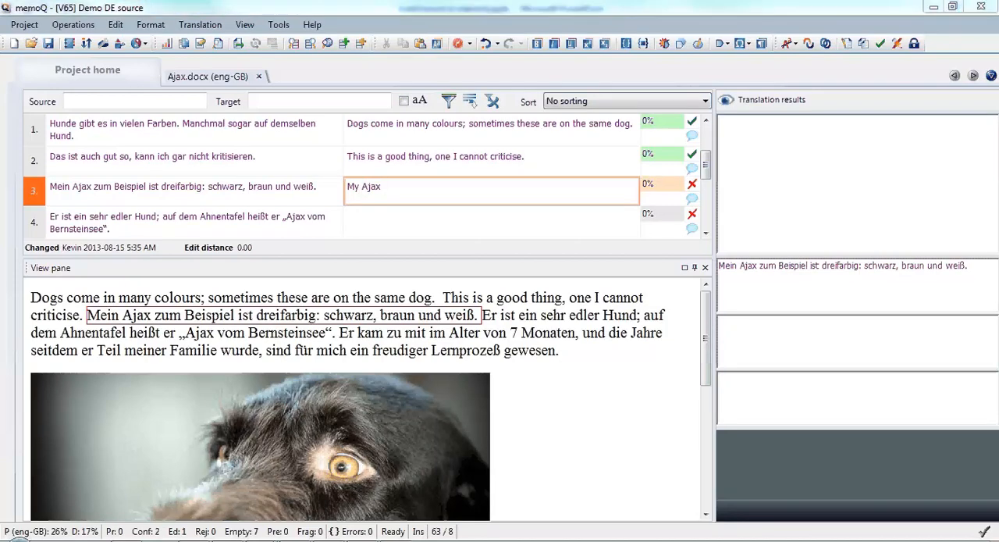
{"action": "type", "text": ","}
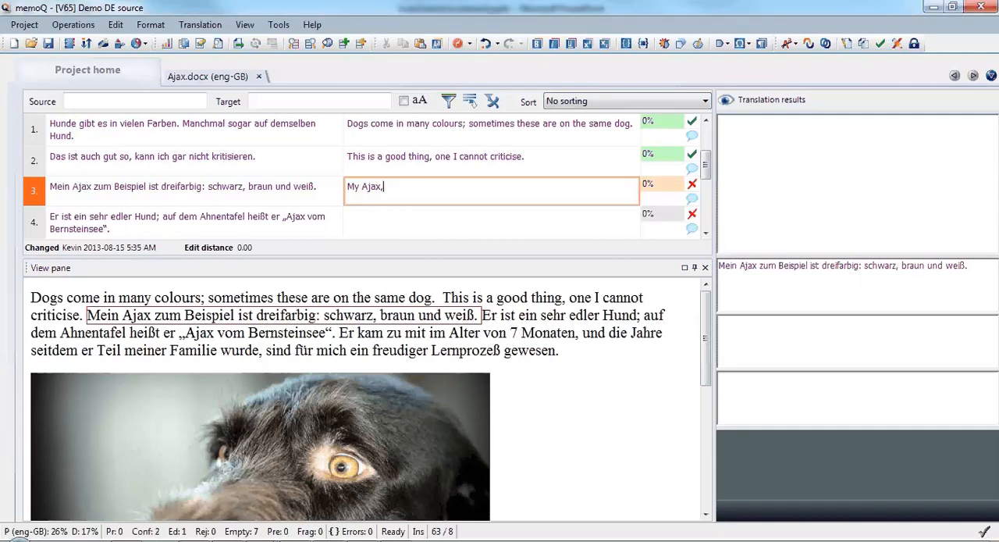
{"action": "type", "text": "for example, has three c"}
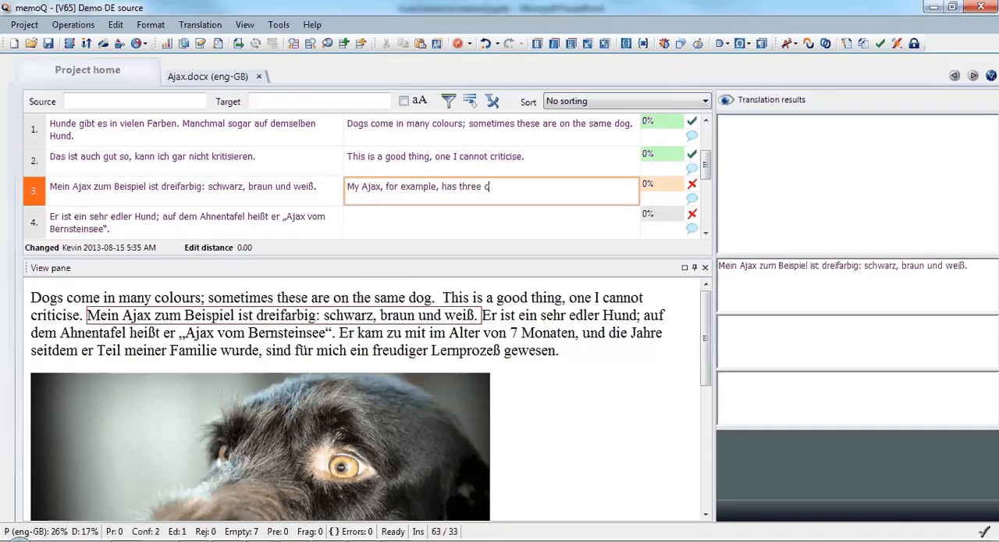
{"action": "type", "text": "olo"}
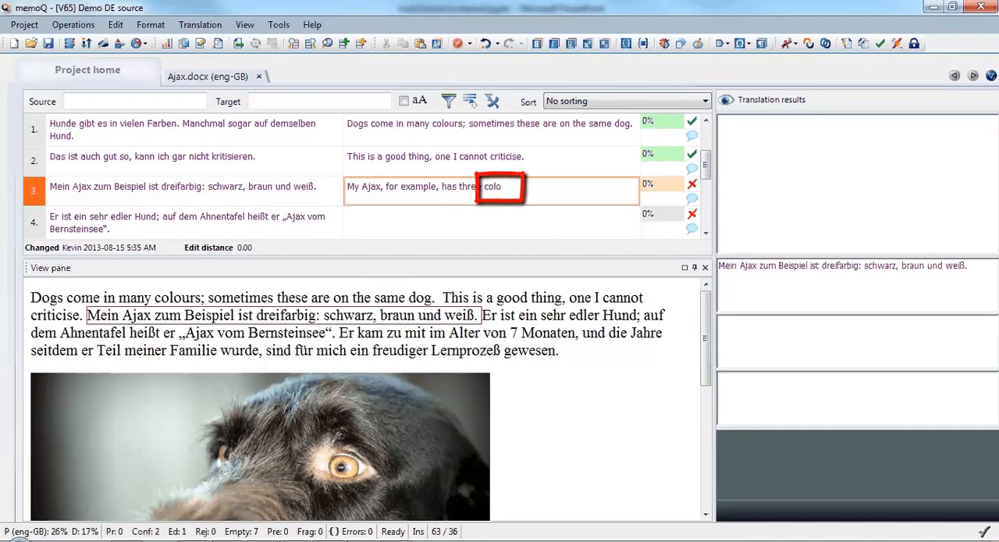
{"action": "type", "text": "rs - black, brown and white."}
{"action": "left_click", "coordinate": [492, 222]}
{"action": "type", "text": "He is a very noble dog; the official name"}
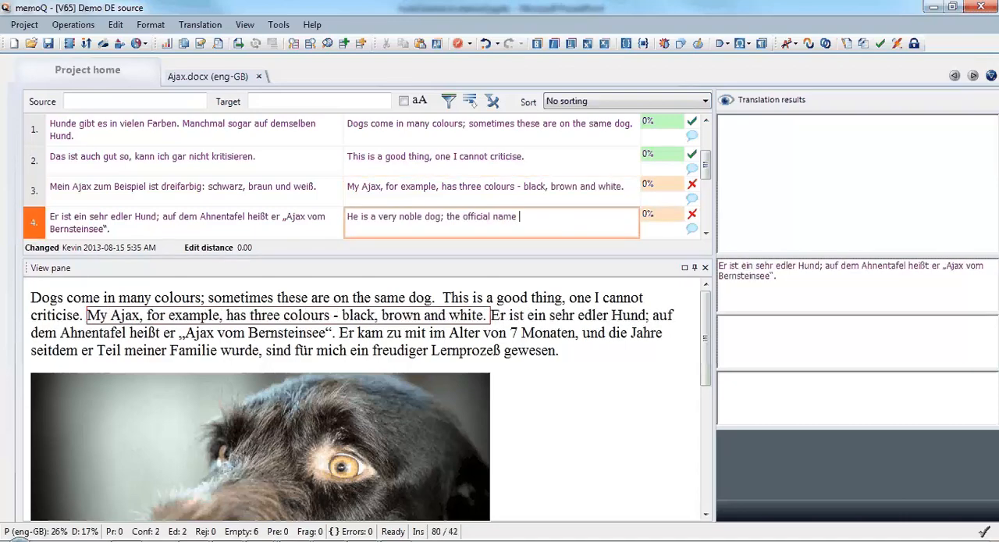
Translate segment 4 with 'on his pedigree is "AvB', expanded to 'Ajax vom Bernsteinsee'
{"action": "type", "text": "on his pedigree"}
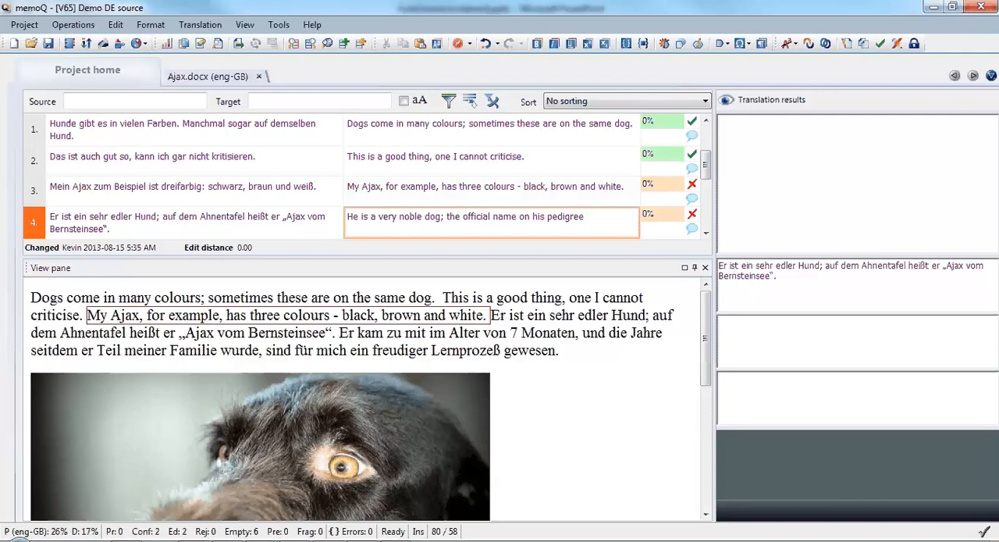
{"action": "type", "text": "is \""}
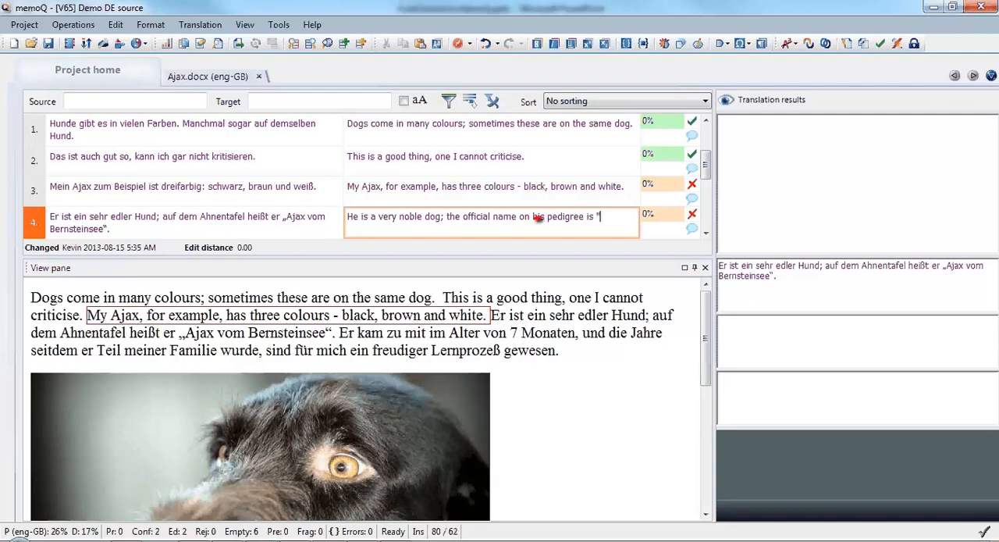
{"action": "type", "text": "Av"}
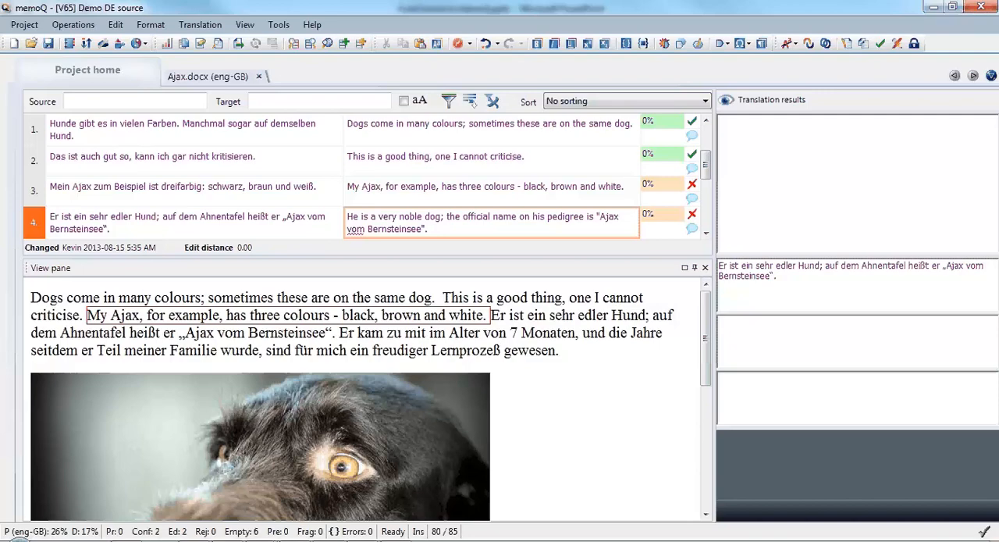
{"action": "left_click", "coordinate": [428, 228]}
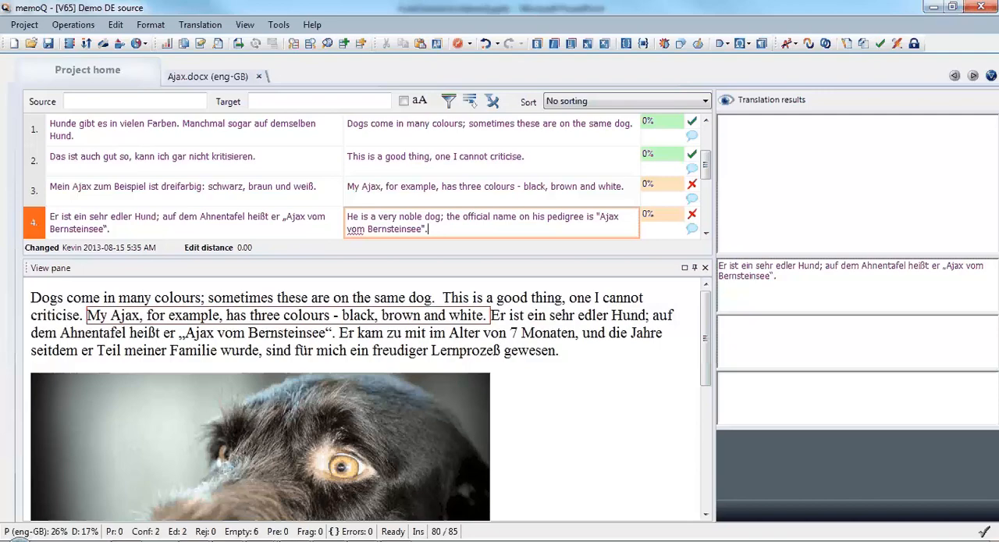
{"action": "mouse_move", "coordinate": [252, 8]}
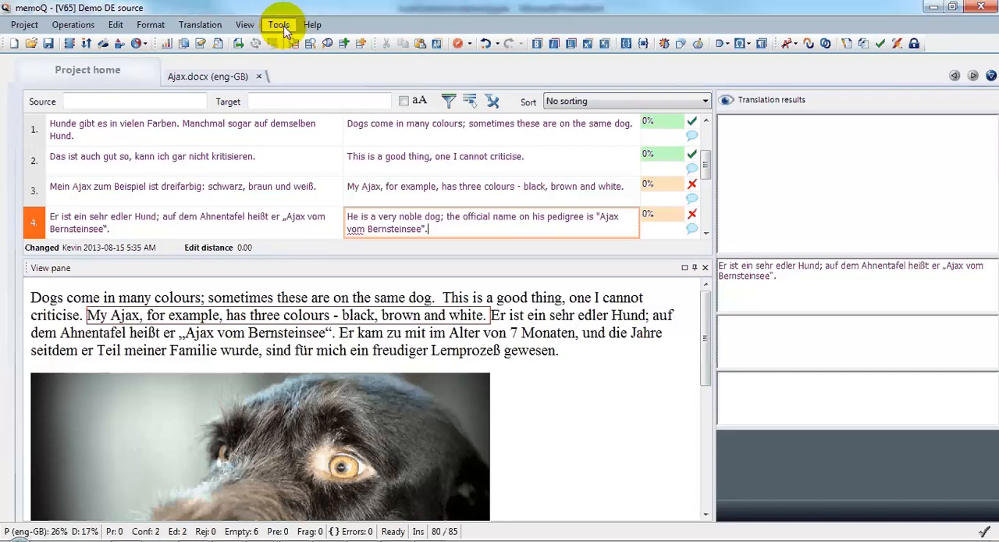
Confirm default AutoCorrect lists for English (United Kingdom): KSL addenda plus Special English
{"action": "left_click", "coordinate": [277, 25]}
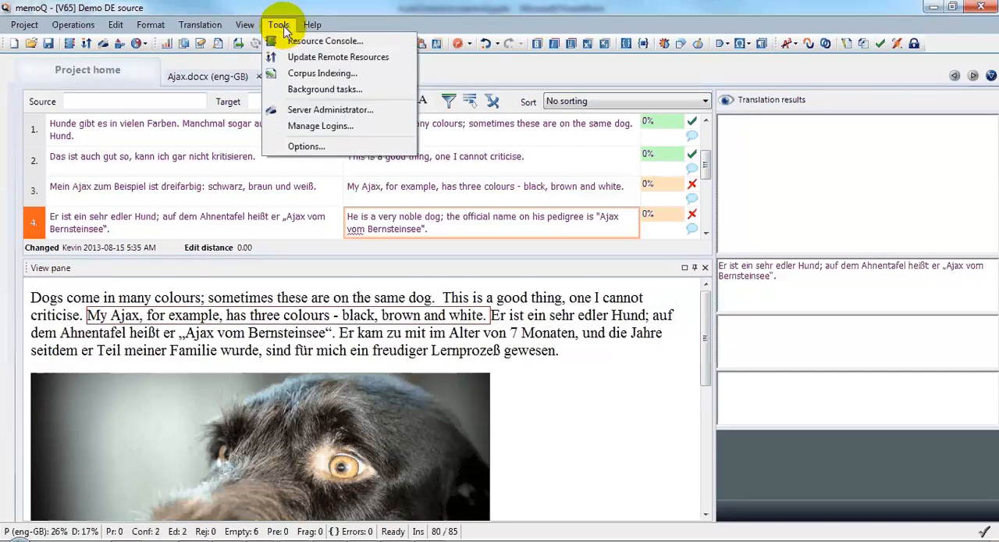
{"action": "mouse_move", "coordinate": [362, 149]}
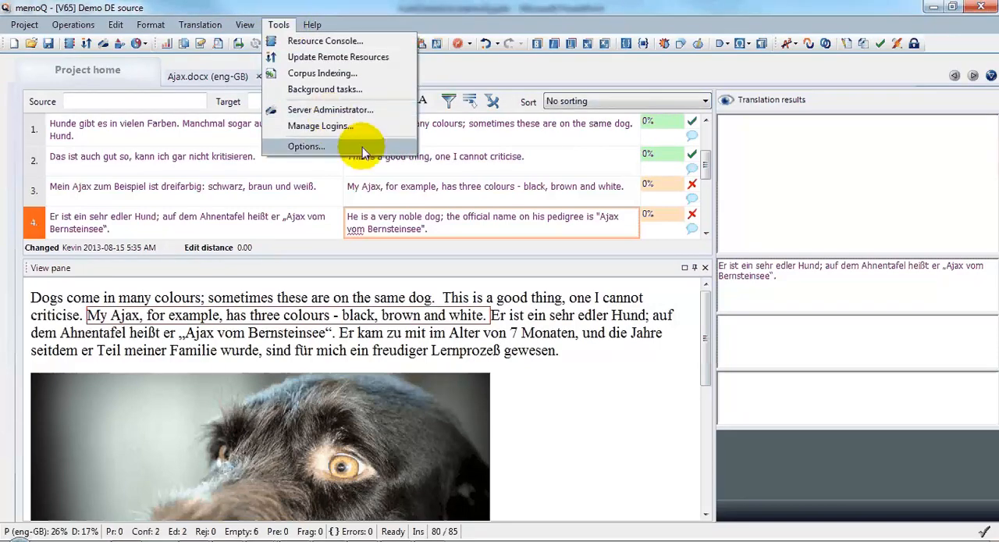
{"action": "left_click", "coordinate": [306, 146]}
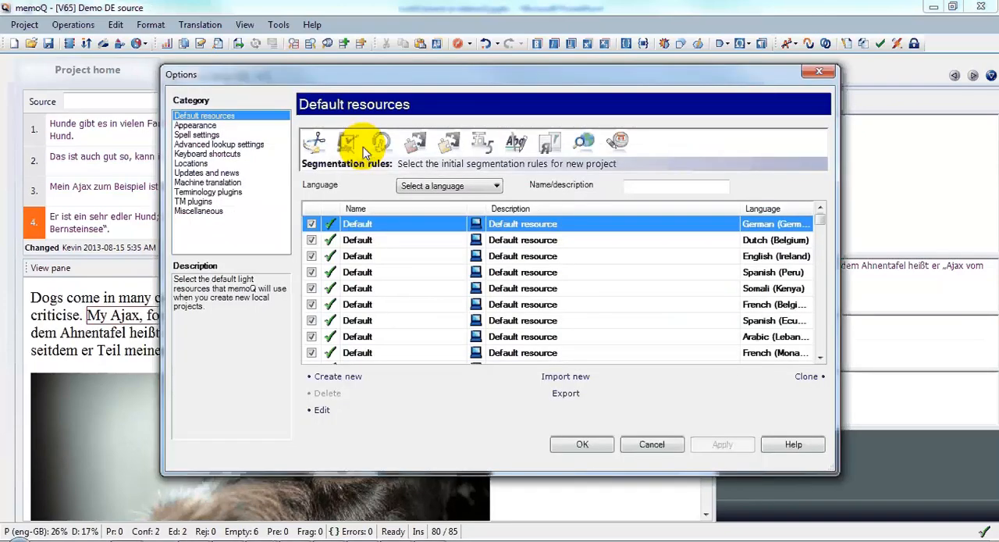
{"action": "left_click", "coordinate": [549, 142]}
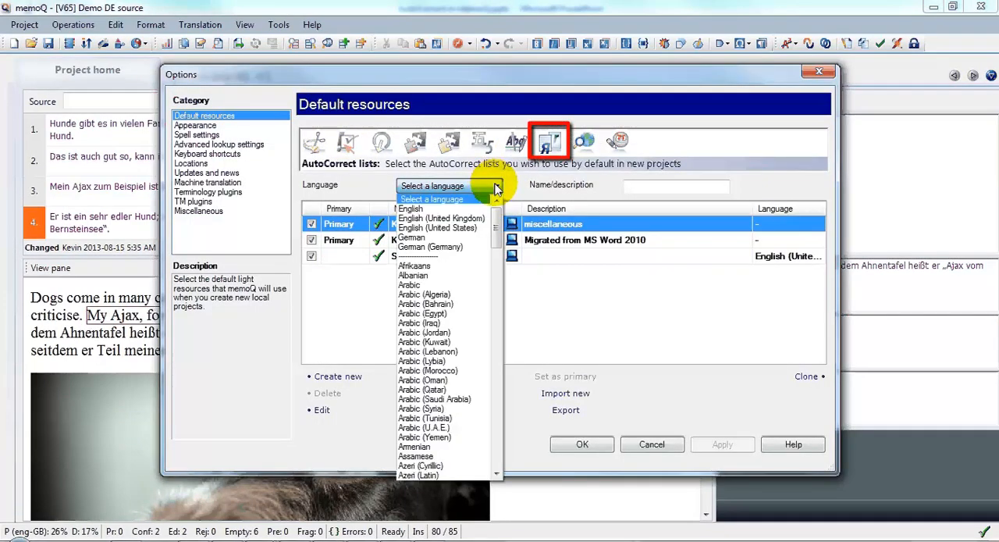
{"action": "mouse_move", "coordinate": [440, 218]}
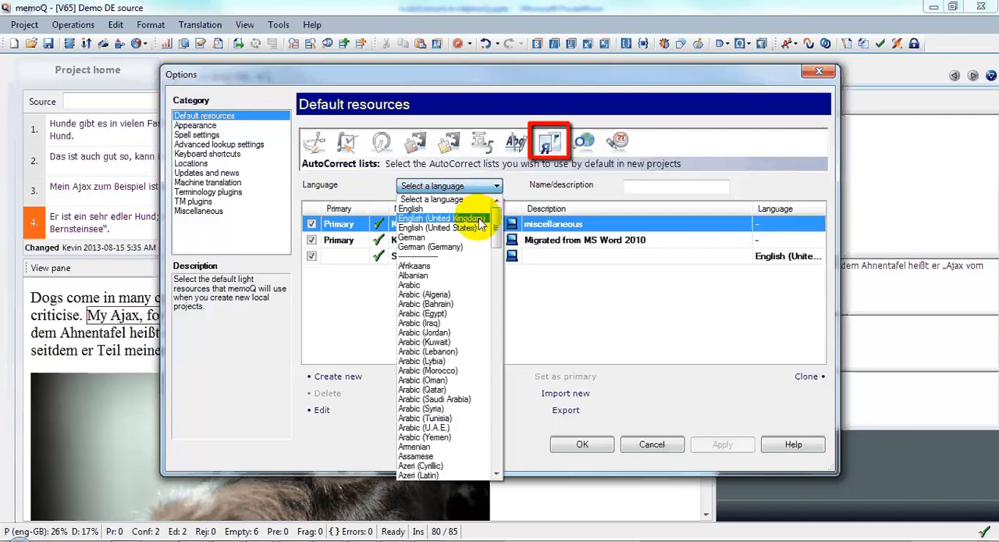
{"action": "left_click", "coordinate": [439, 226]}
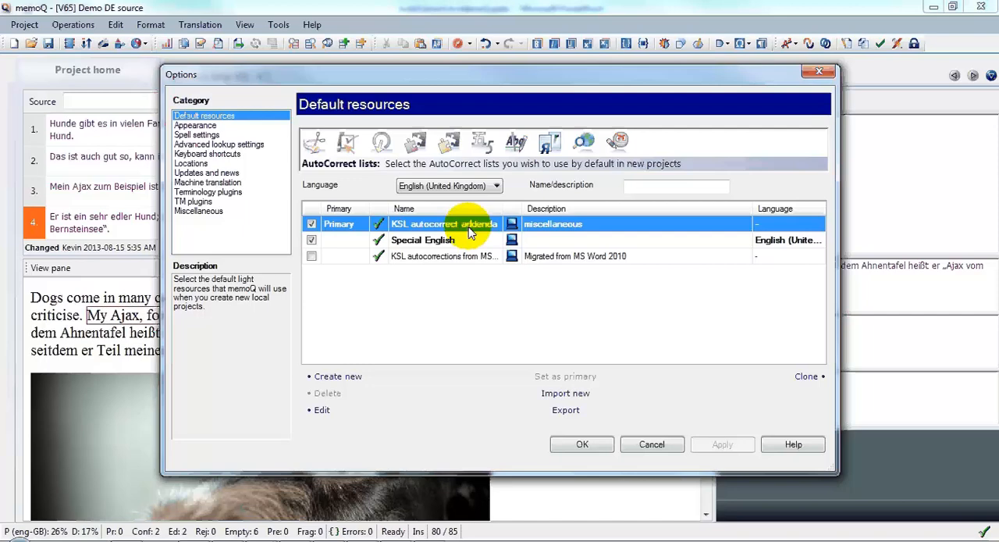
{"action": "mouse_move", "coordinate": [468, 253]}
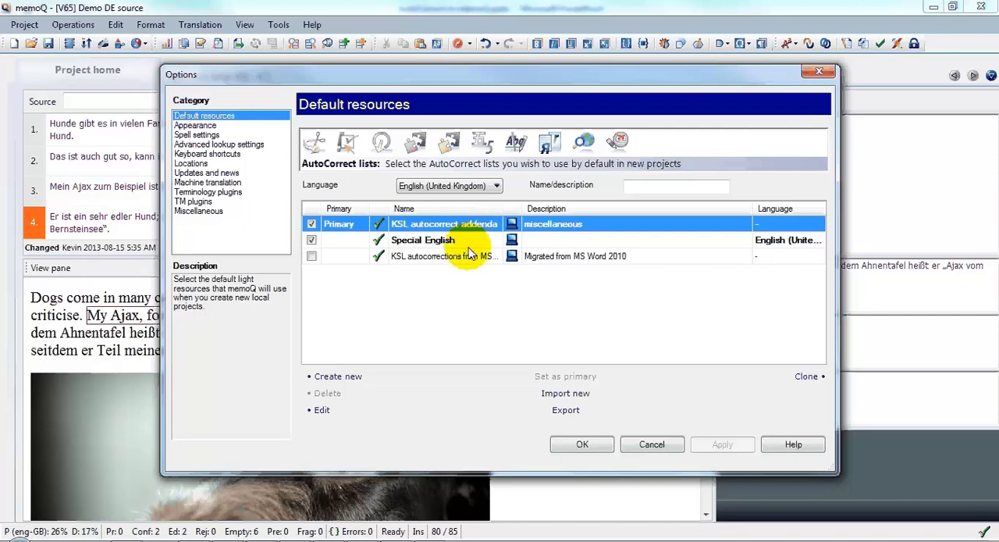
{"action": "left_click", "coordinate": [423, 241]}
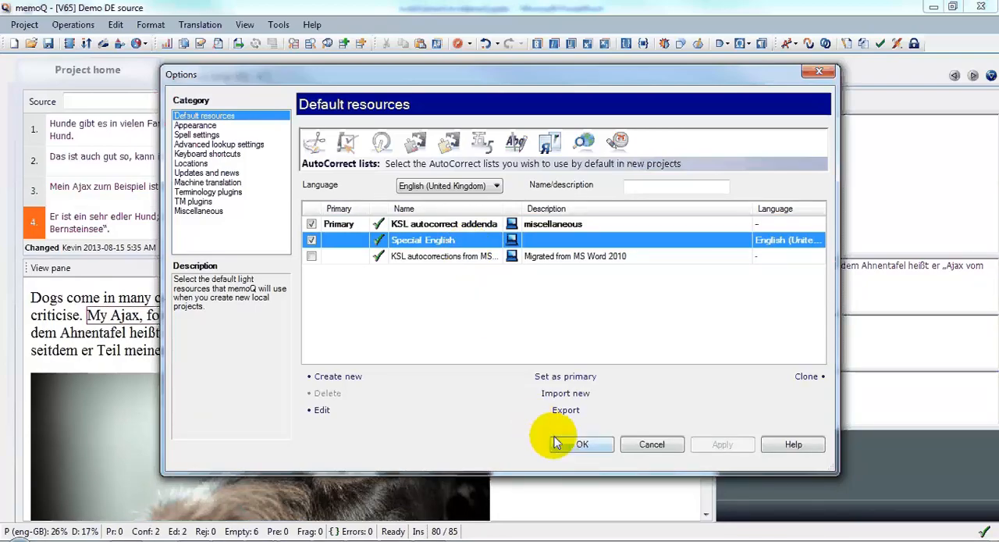
{"action": "left_click", "coordinate": [581, 444]}
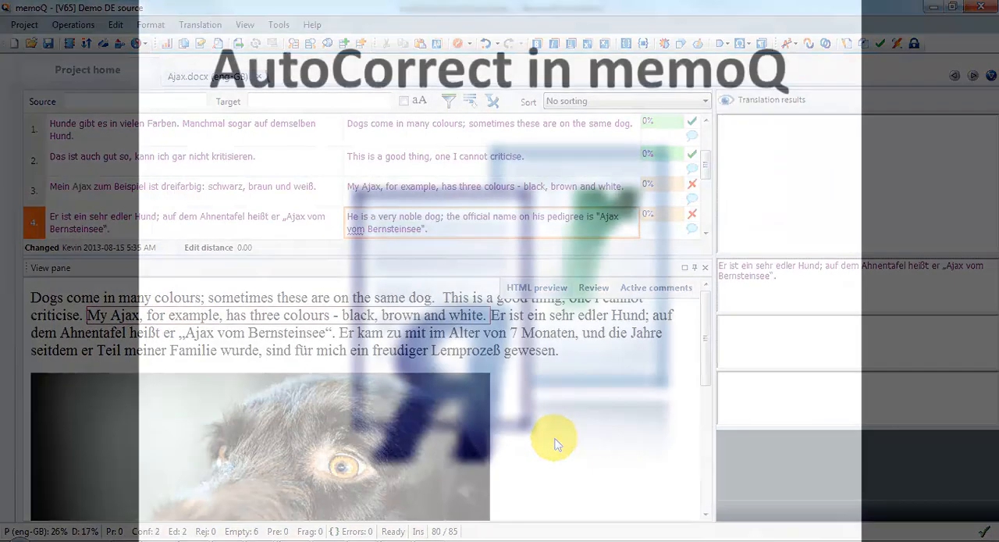